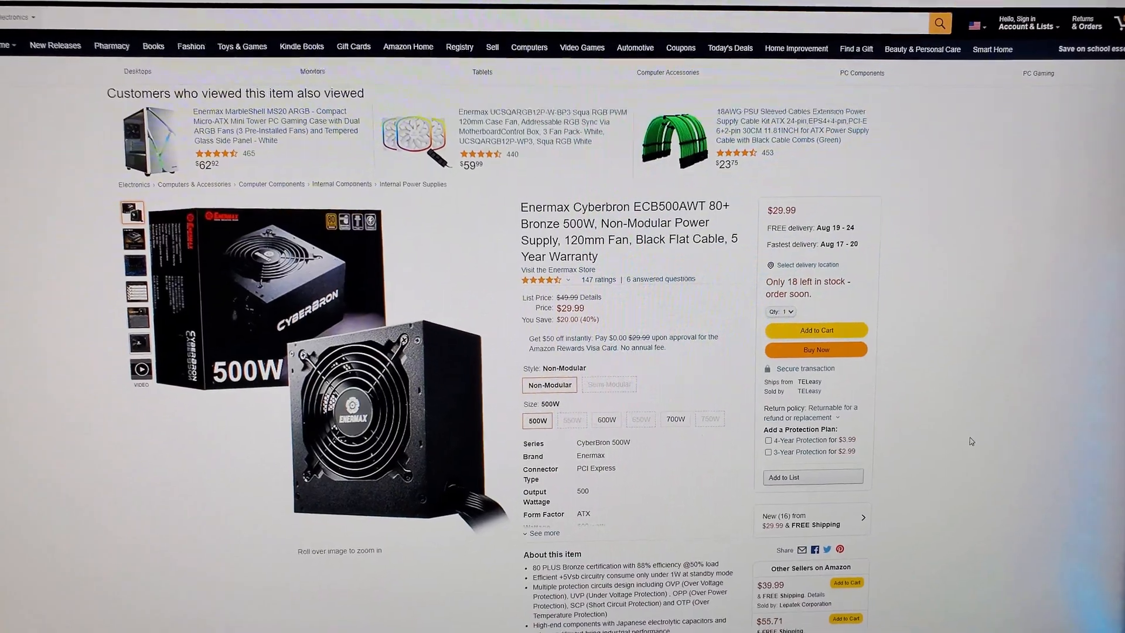
{"action": "scroll", "scroll_direction": "down", "scroll_amount": 3}
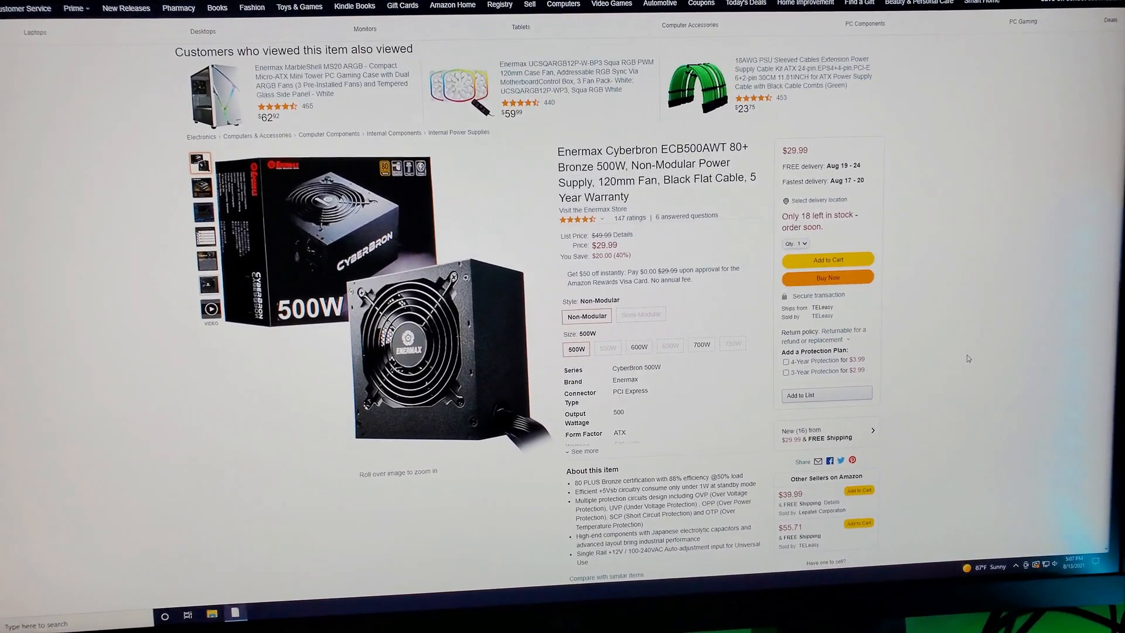
{"action": "scroll", "scroll_direction": "down", "scroll_amount": 3}
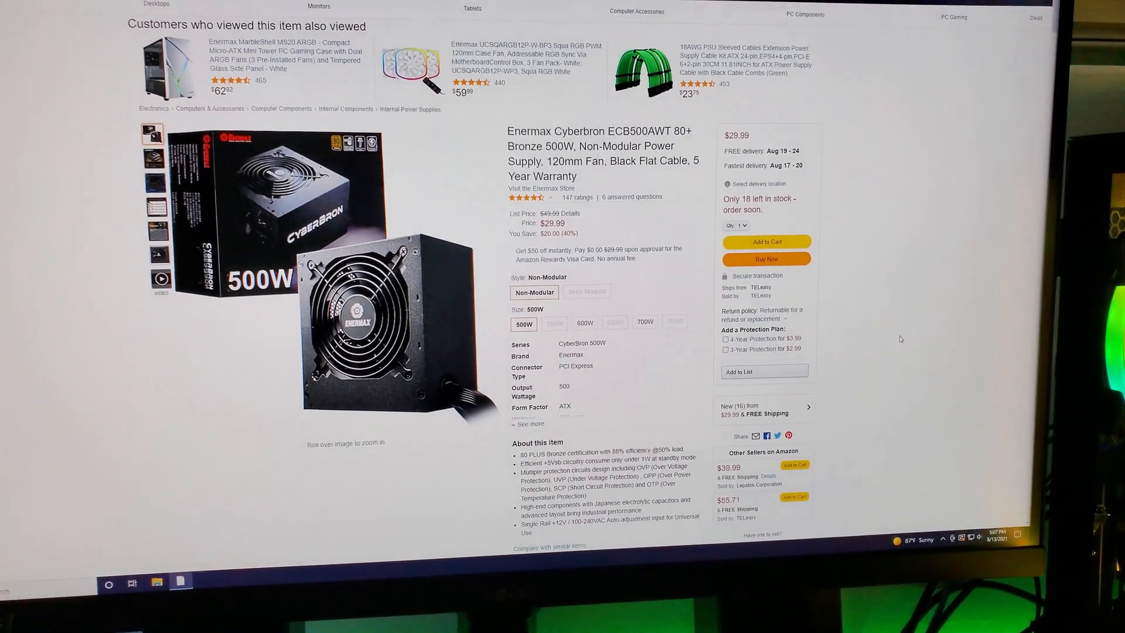
{"action": "scroll", "scroll_direction": "up", "scroll_amount": 3}
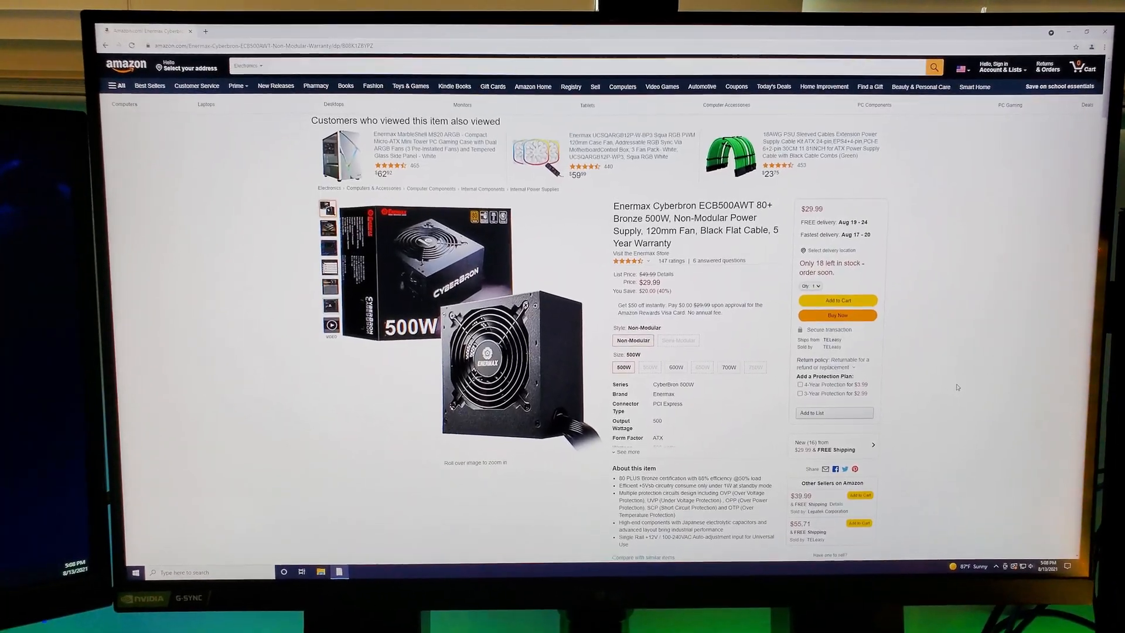
{"action": "scroll", "scroll_direction": "down", "scroll_amount": 3}
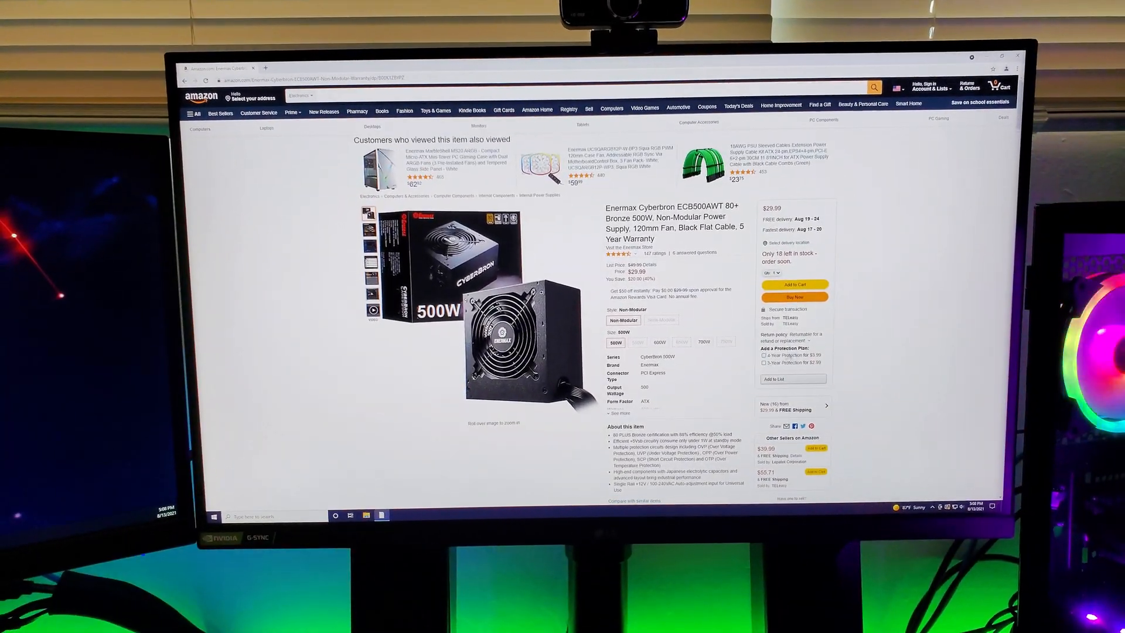
{"action": "scroll", "scroll_direction": "down", "scroll_amount": 3}
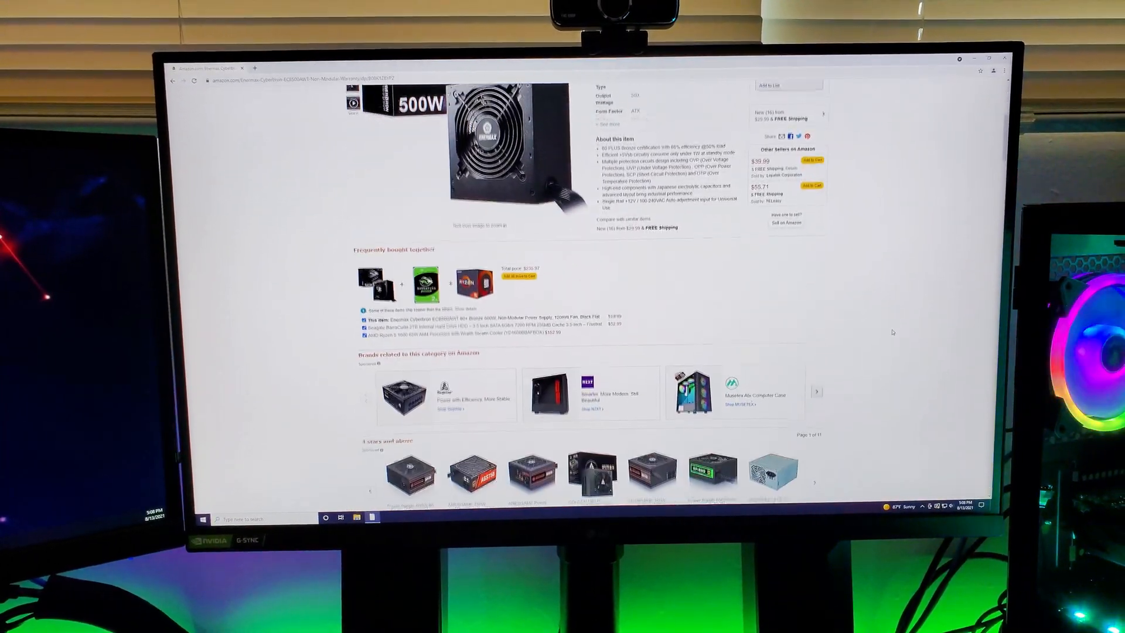
{"action": "scroll", "scroll_direction": "down", "scroll_amount": 3}
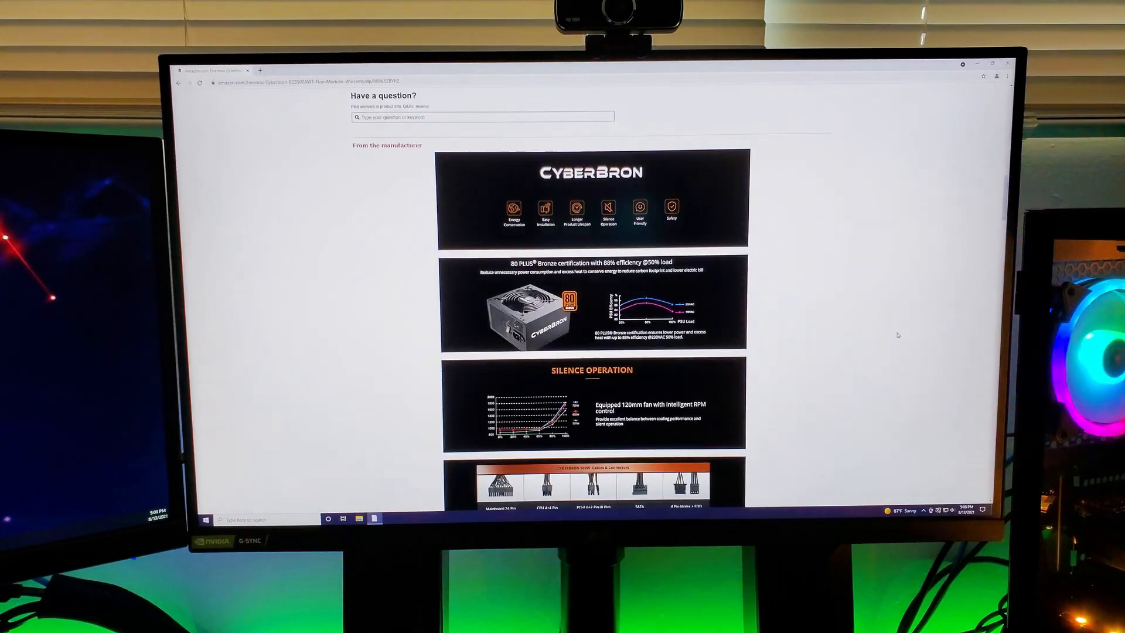
{"action": "scroll", "scroll_direction": "down", "scroll_amount": 3}
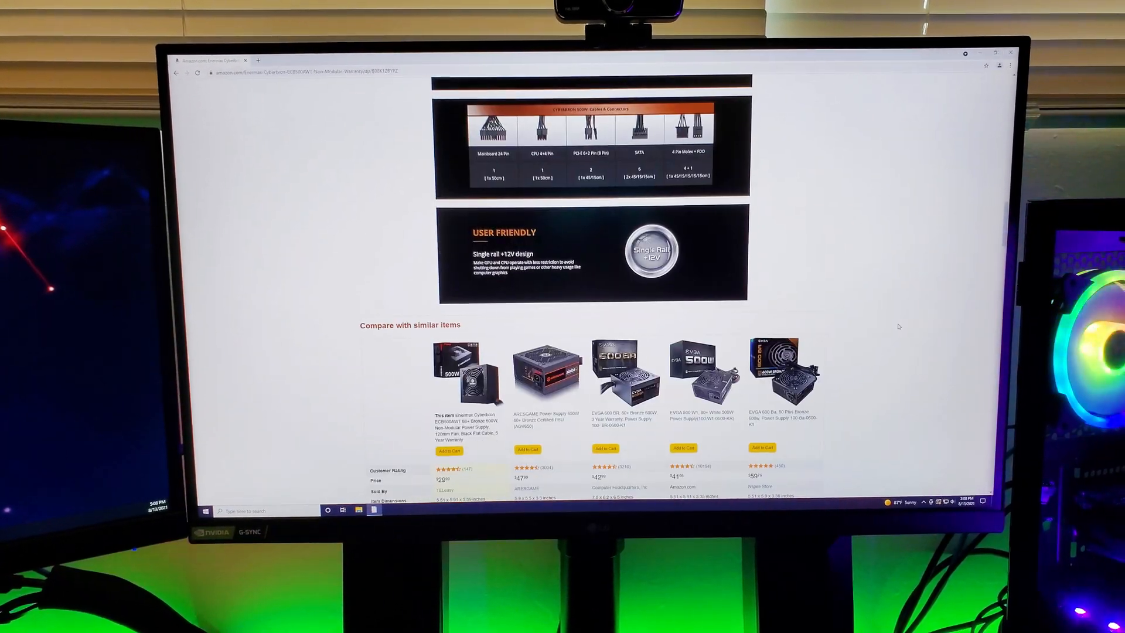